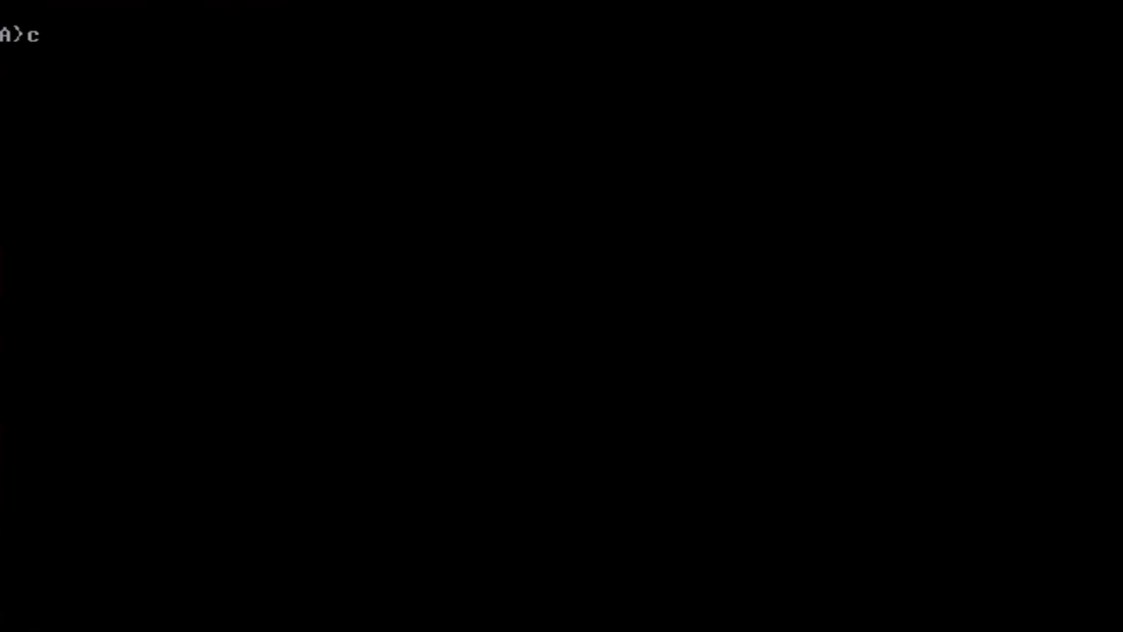
# Step: Launch Windows 1.0 from the DOS prompt with the win command
pyautogui.write('win')
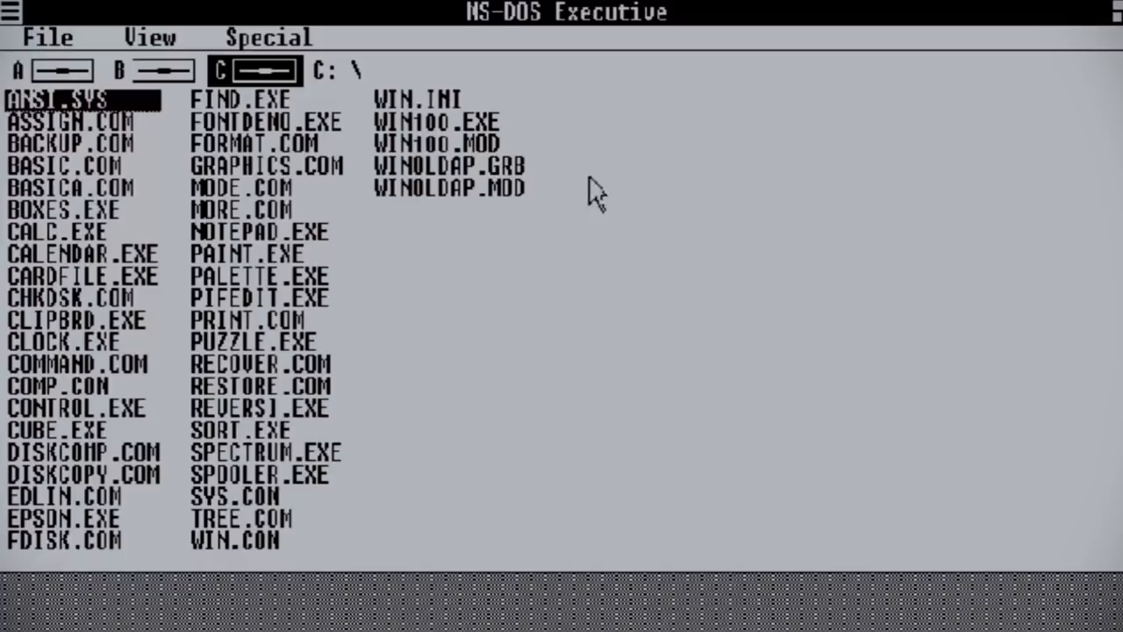
# Step: Minimize and restore MS-DOS Executive, then launch CALENDAR.EXE
pyautogui.click(79, 321)
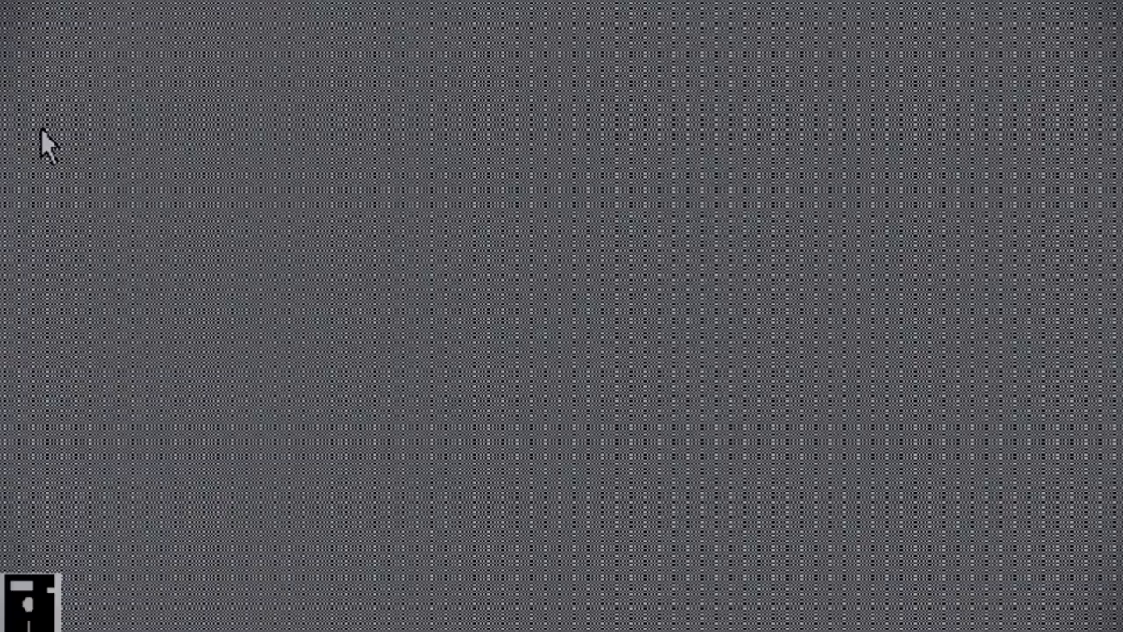
pyautogui.doubleClick(26, 601)
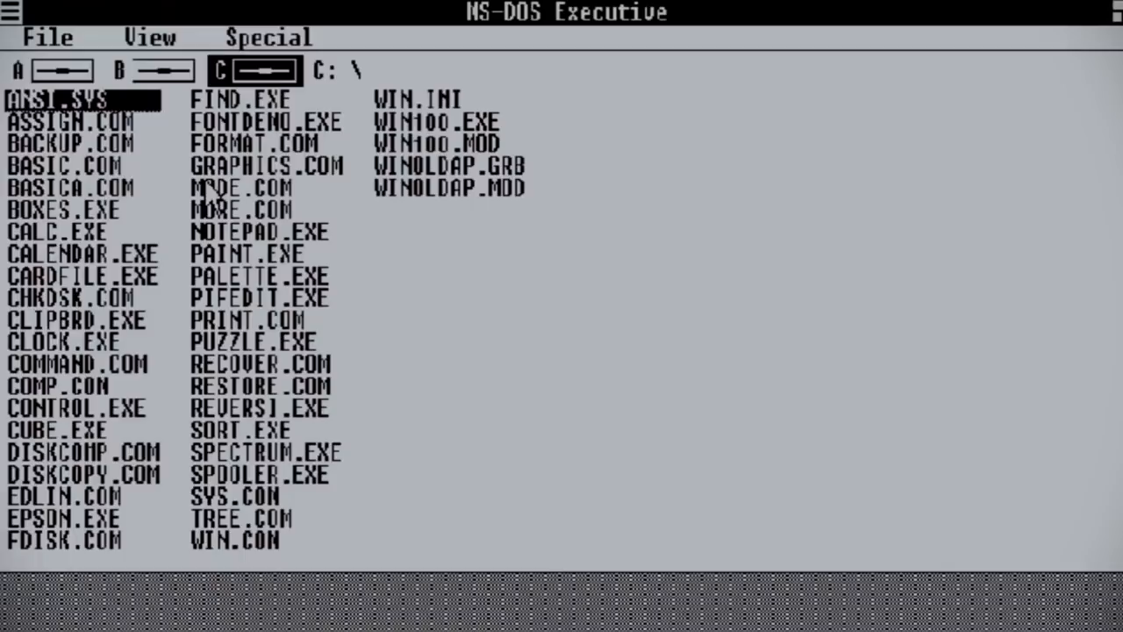
pyautogui.doubleClick(83, 254)
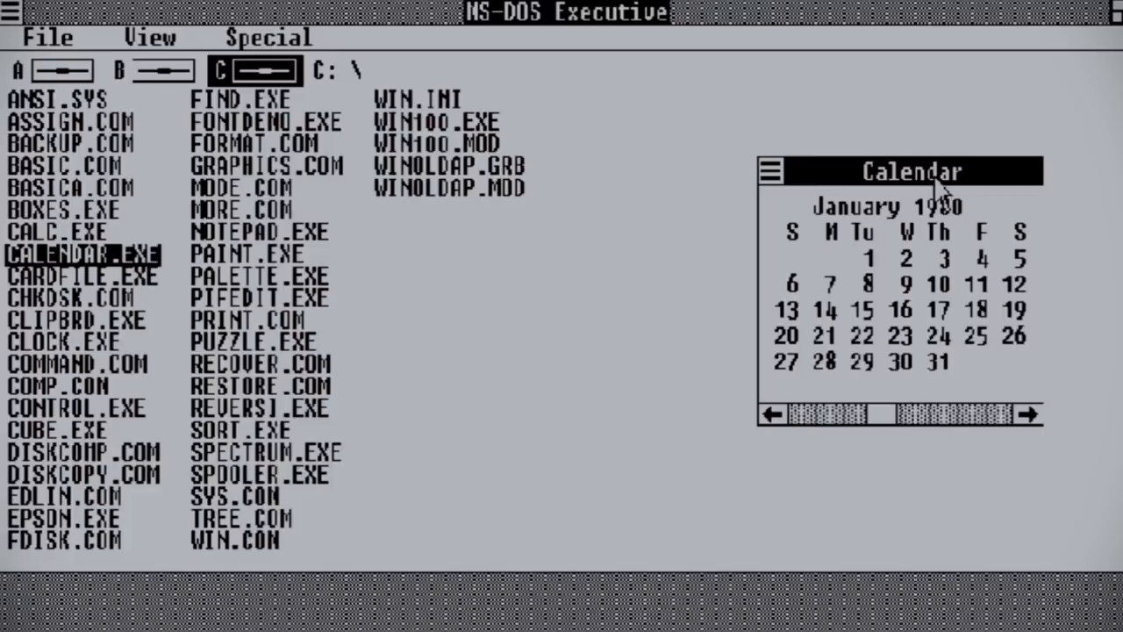